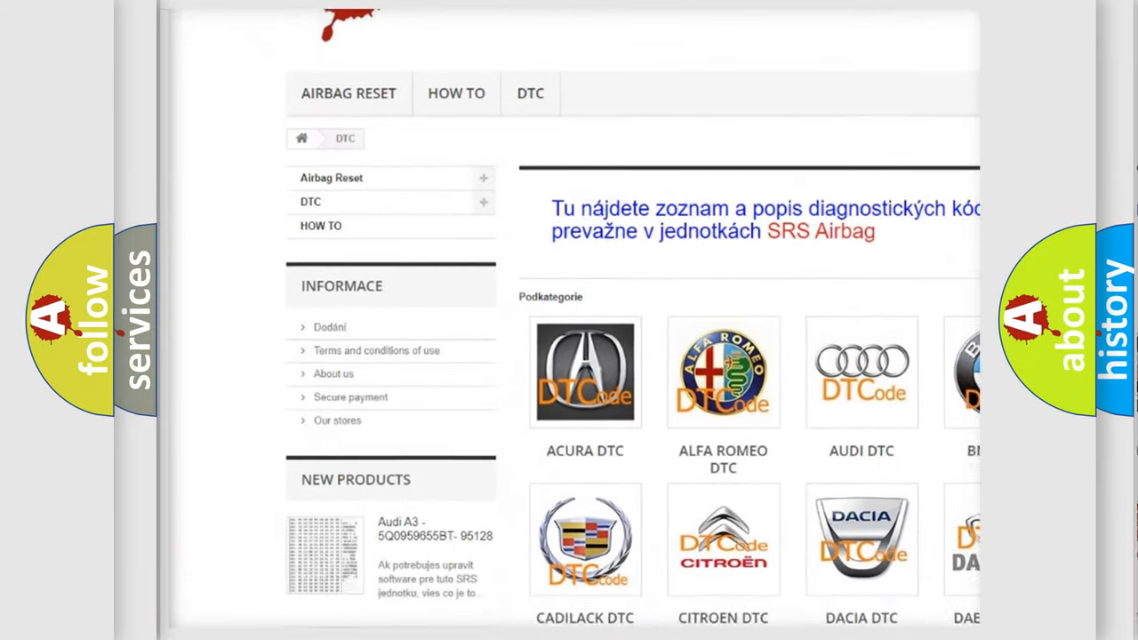
pyautogui.scroll(-3)
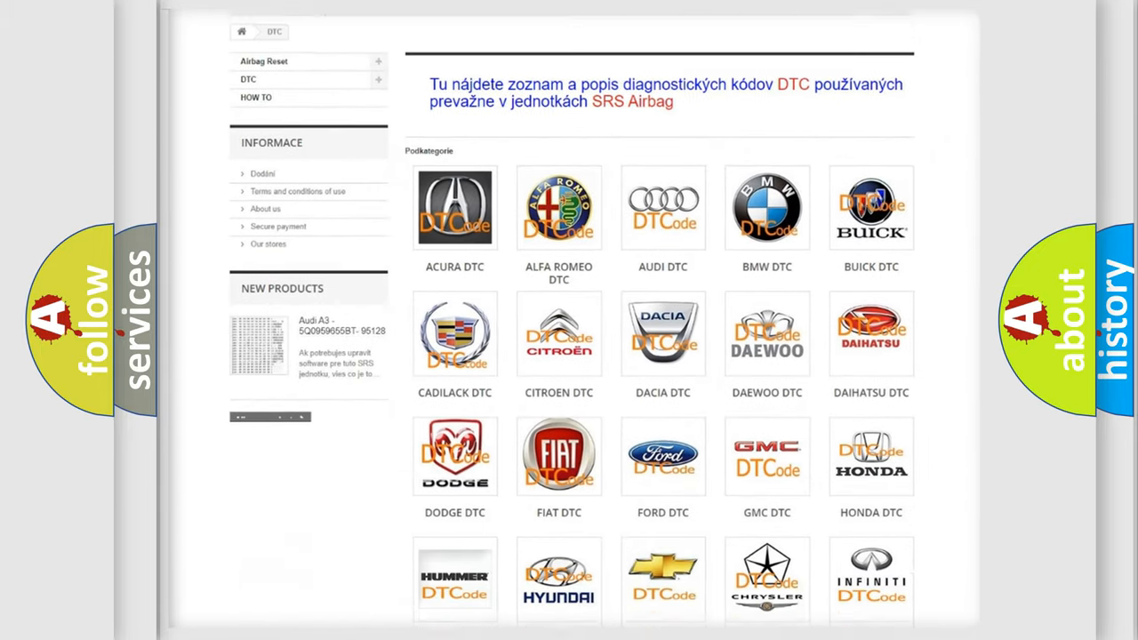
pyautogui.scroll(-3)
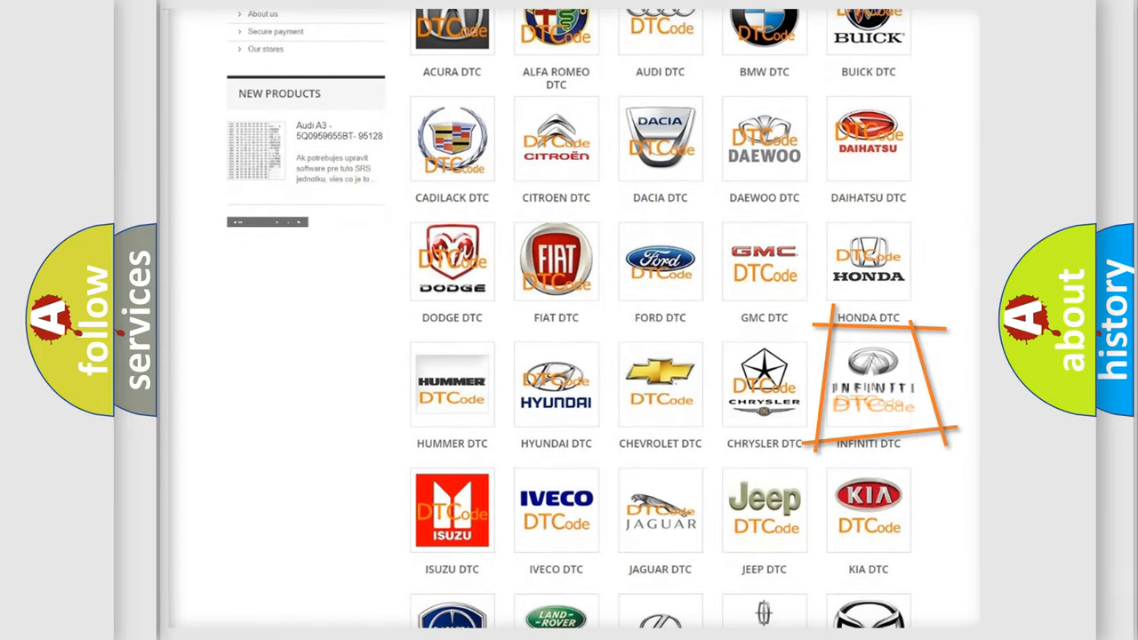